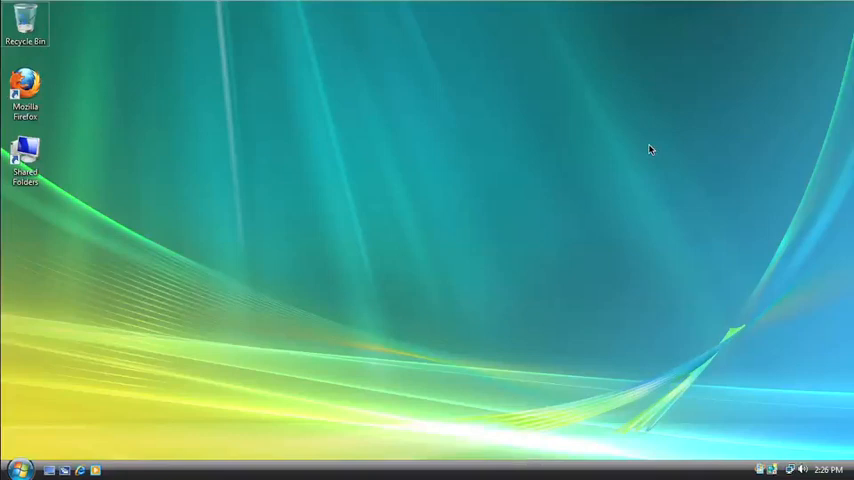
mouse_move(565, 130)
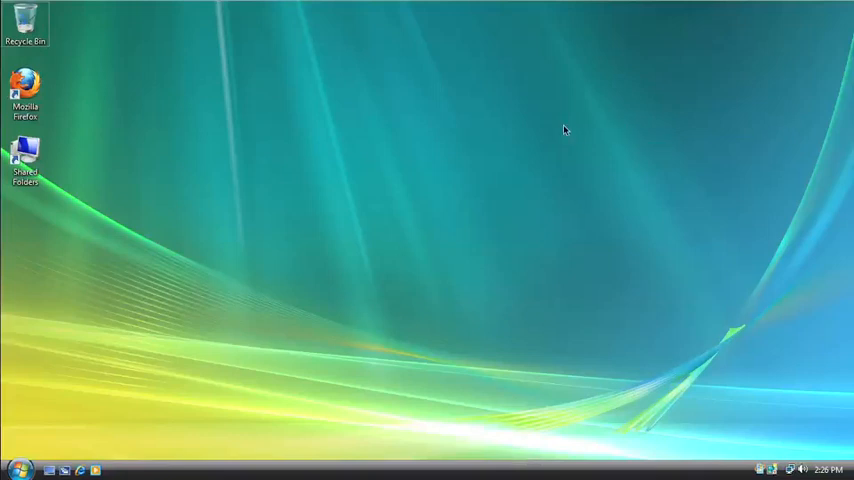
mouse_move(405, 160)
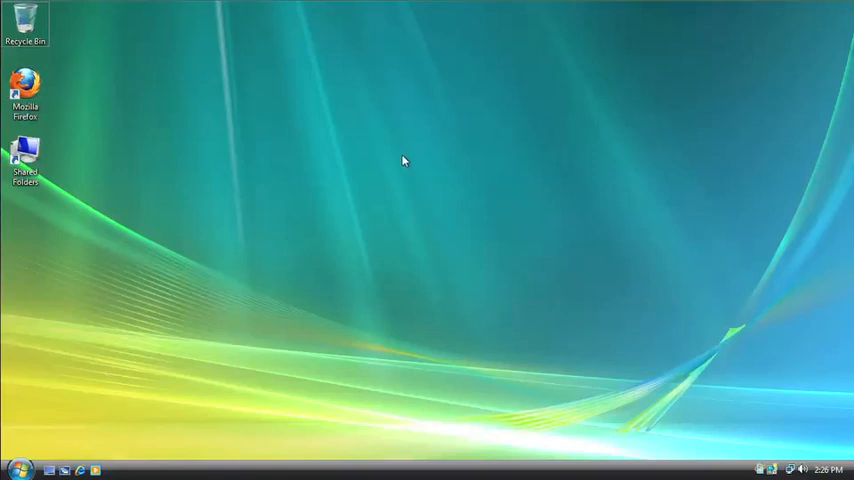
mouse_move(62, 128)
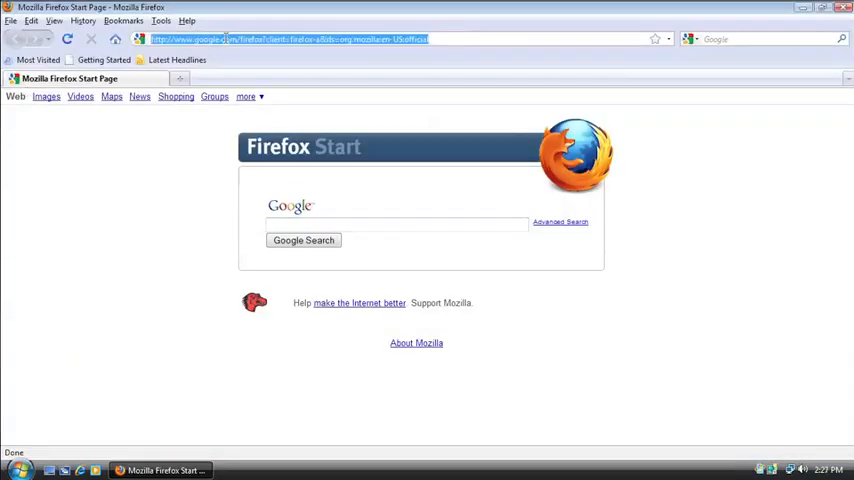
text(www.your-freedom.net/)
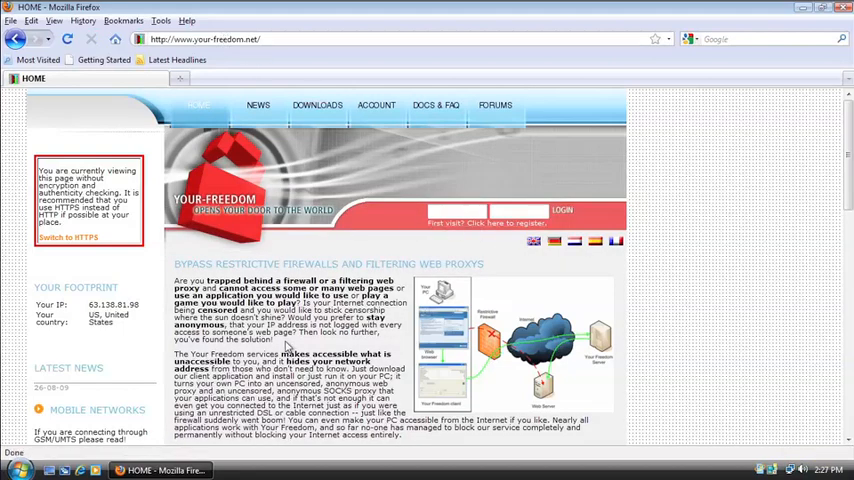
scroll(down, 3)
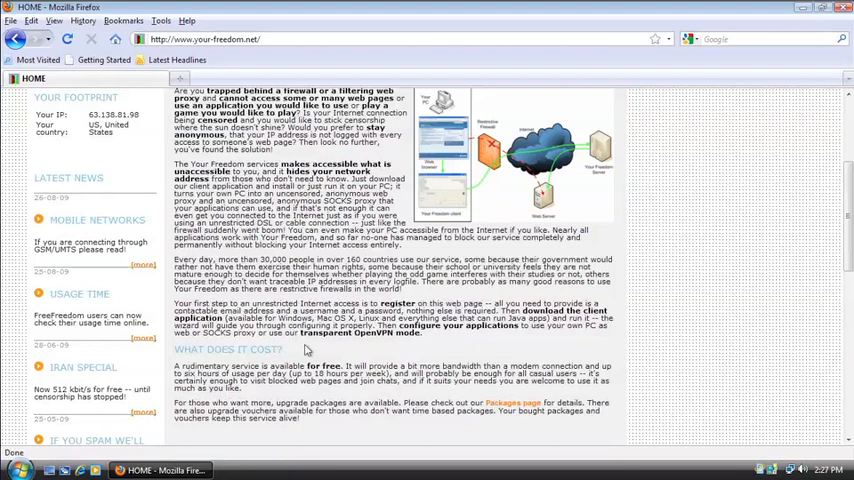
scroll(up, 3)
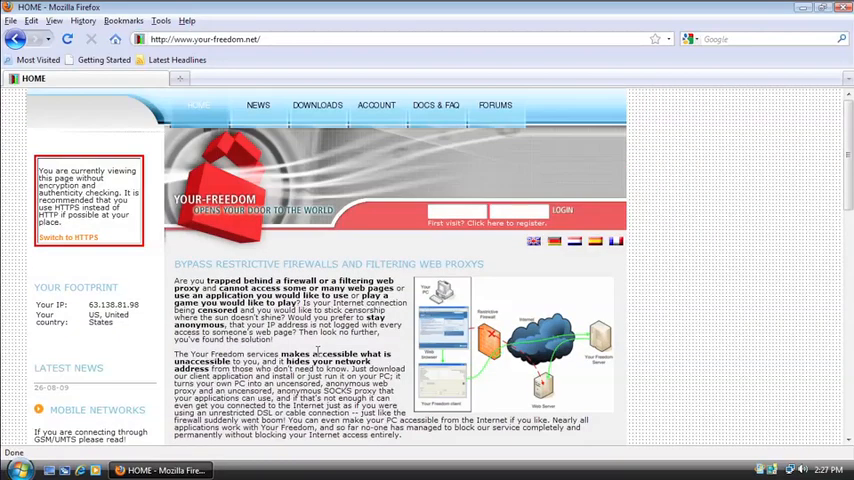
mouse_move(435, 178)
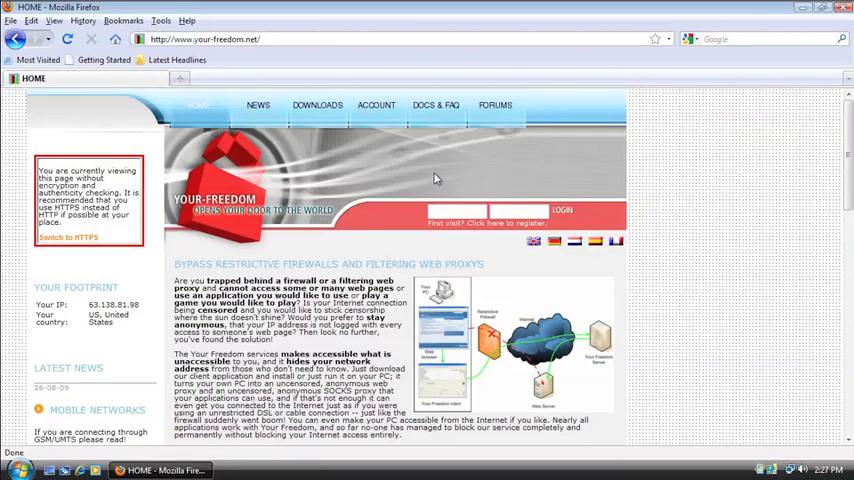
click(435, 105)
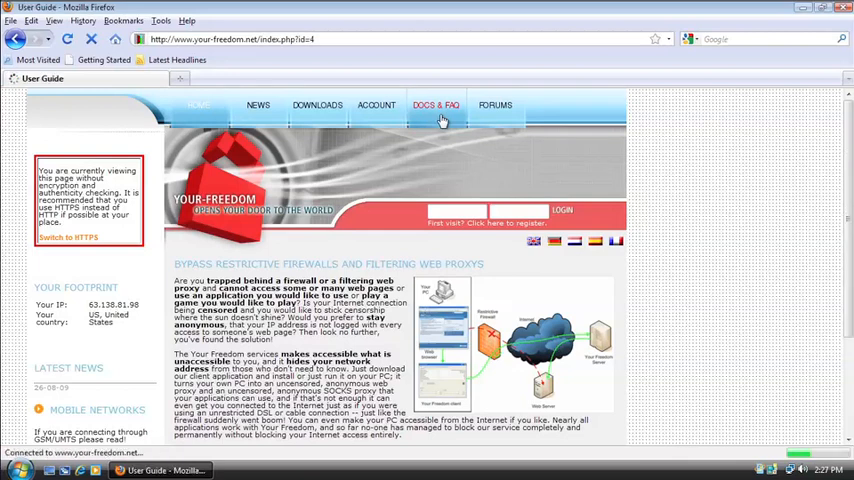
click(435, 107)
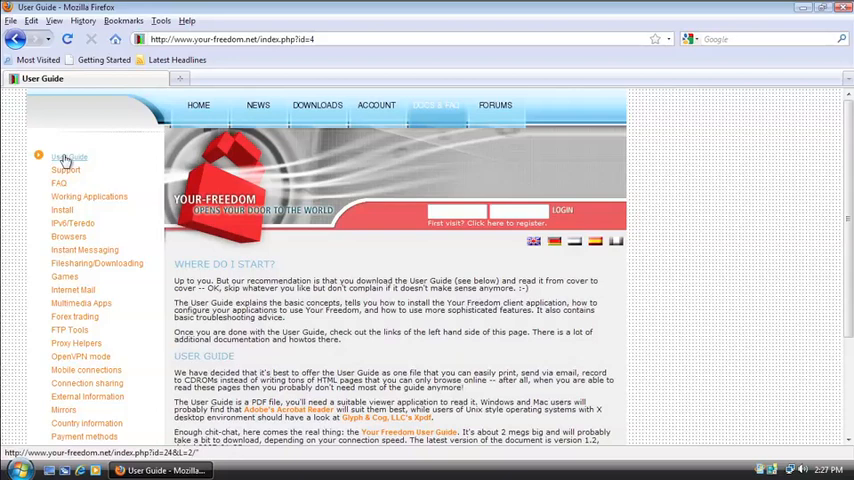
scroll(down, 3)
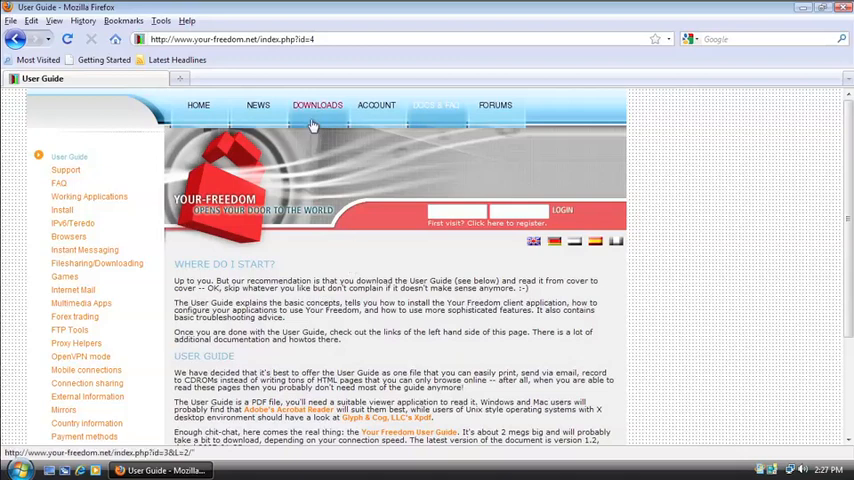
Browse the Downloads page's Windows installer table and cancel the installer download prompt
click(317, 105)
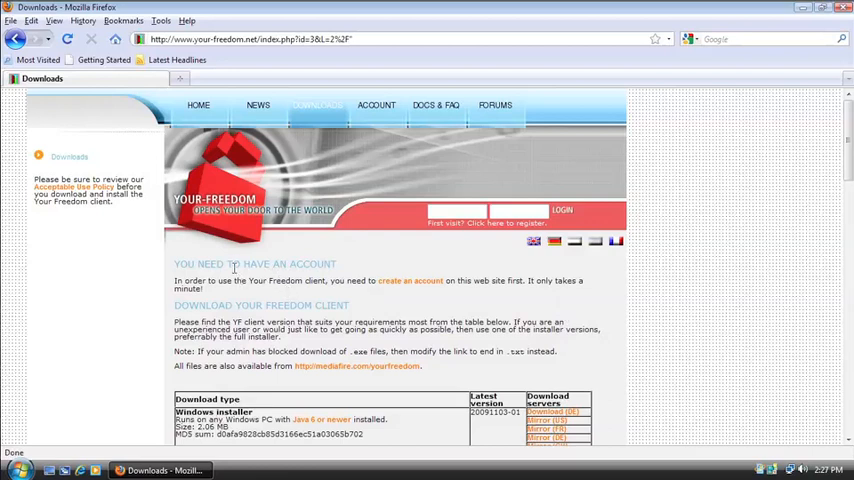
double_click(255, 264)
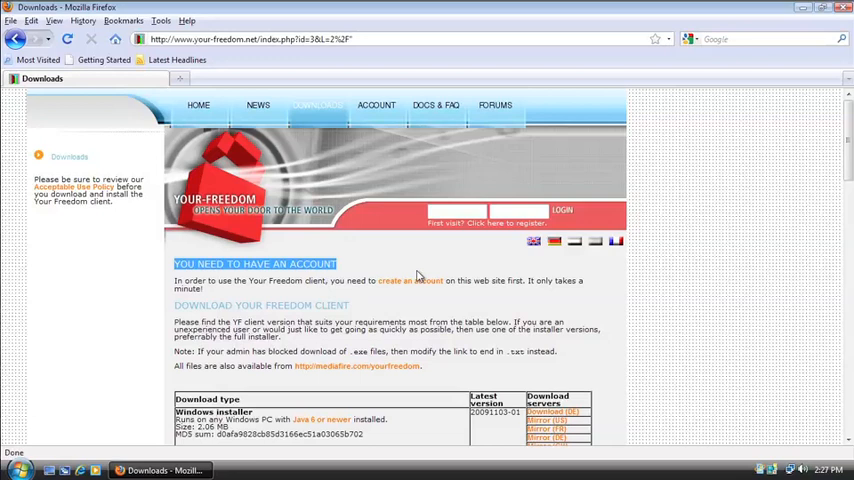
mouse_move(488, 302)
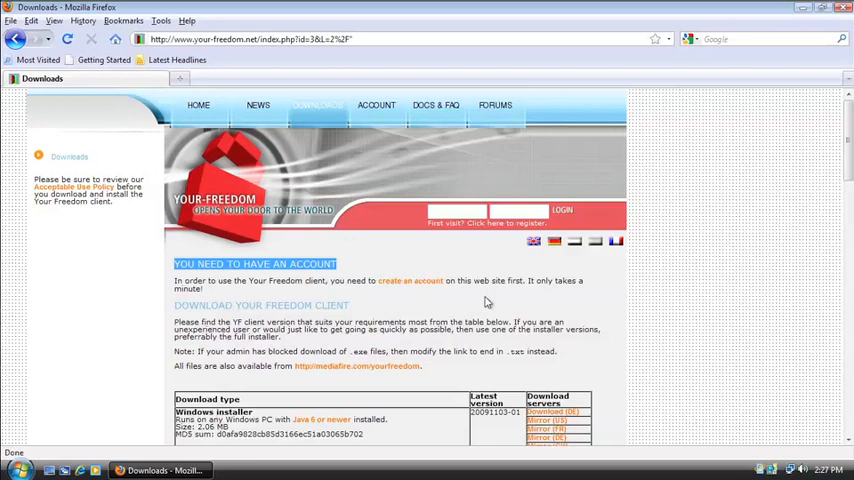
scroll(down, 3)
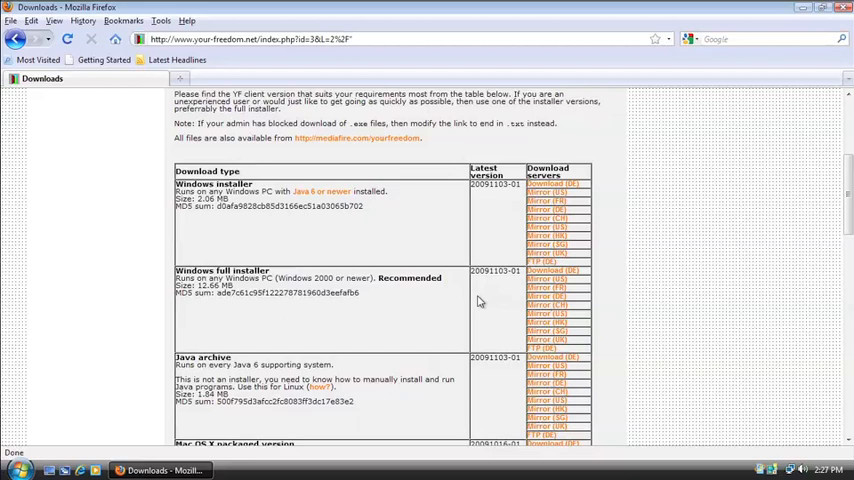
mouse_move(353, 278)
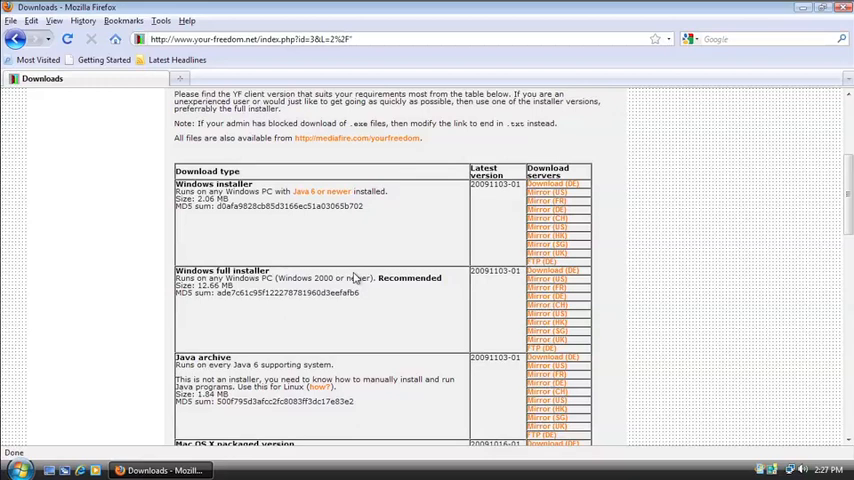
scroll(down, 3)
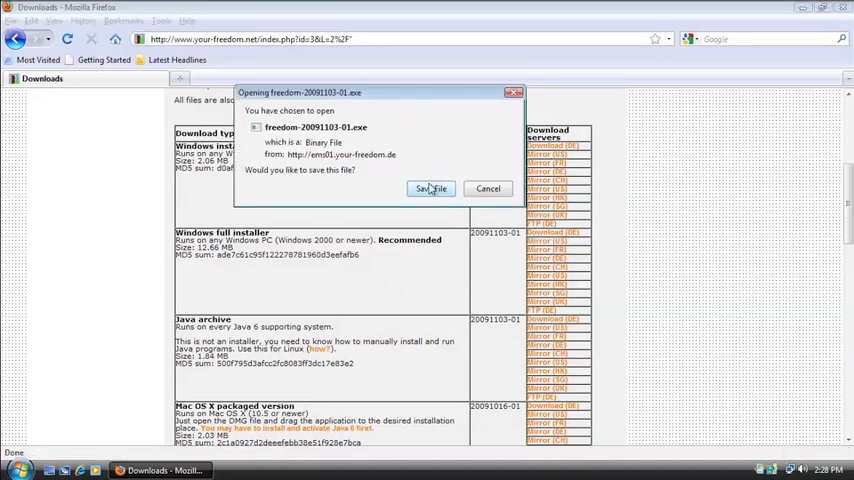
mouse_move(488, 189)
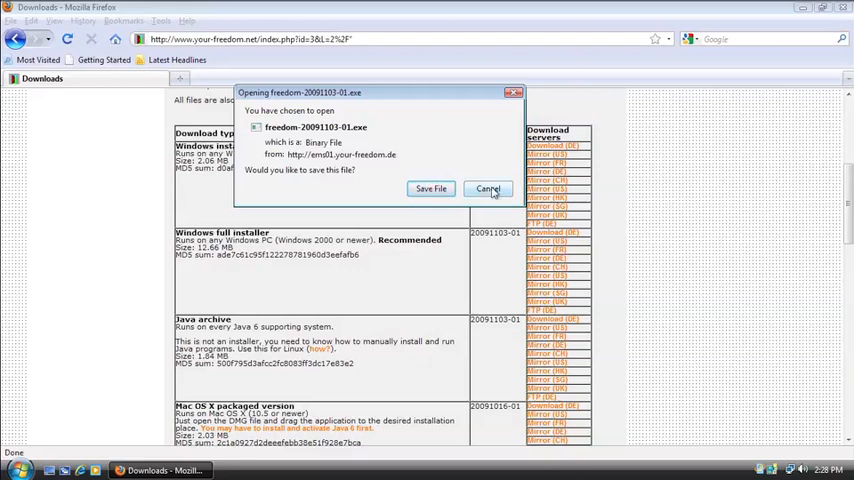
click(489, 189)
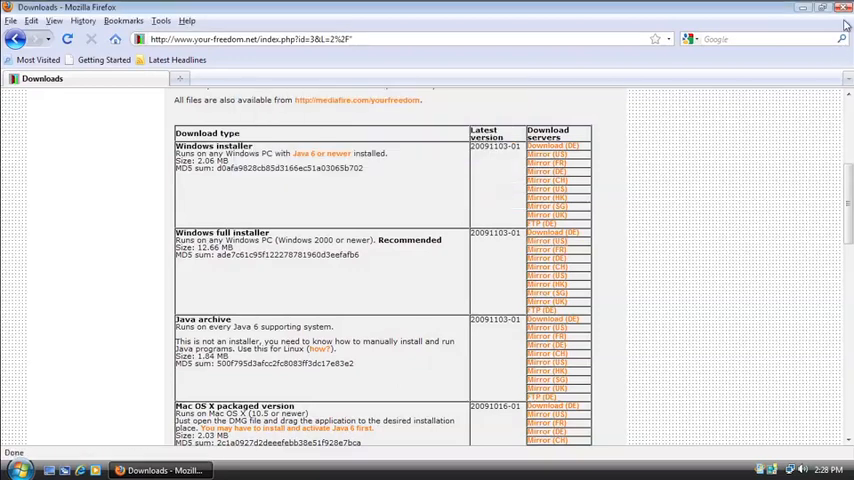
click(845, 8)
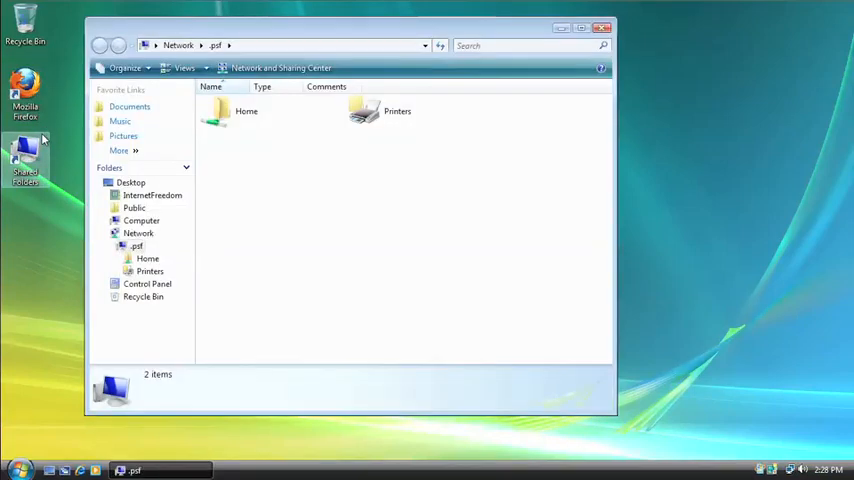
click(246, 111)
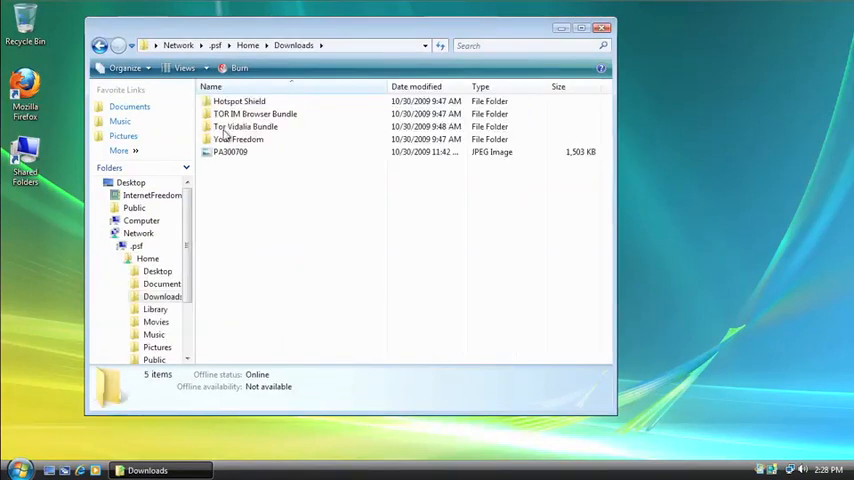
double_click(240, 139)
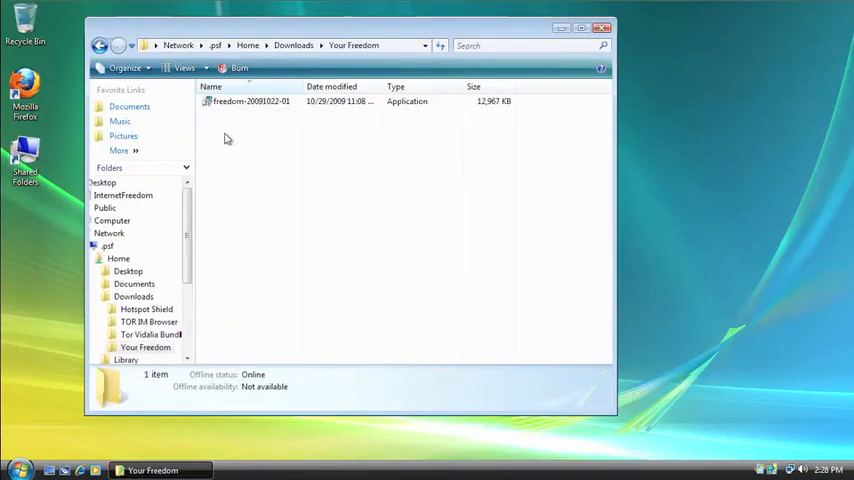
double_click(250, 101)
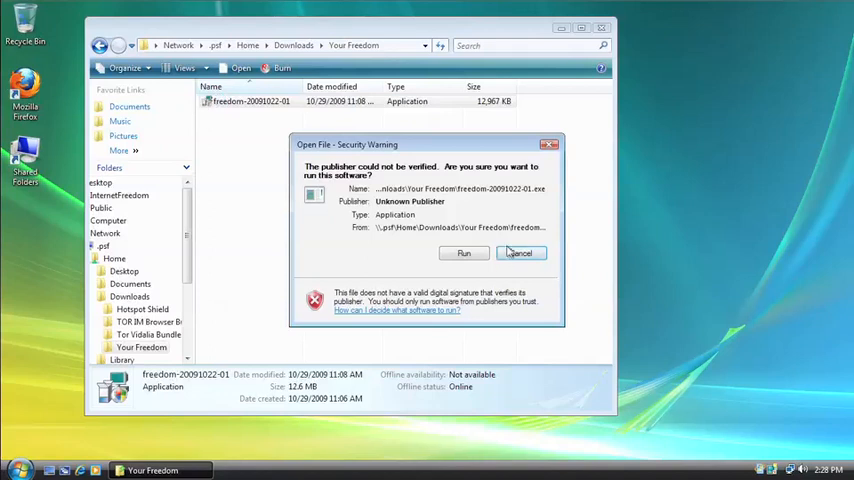
click(463, 252)
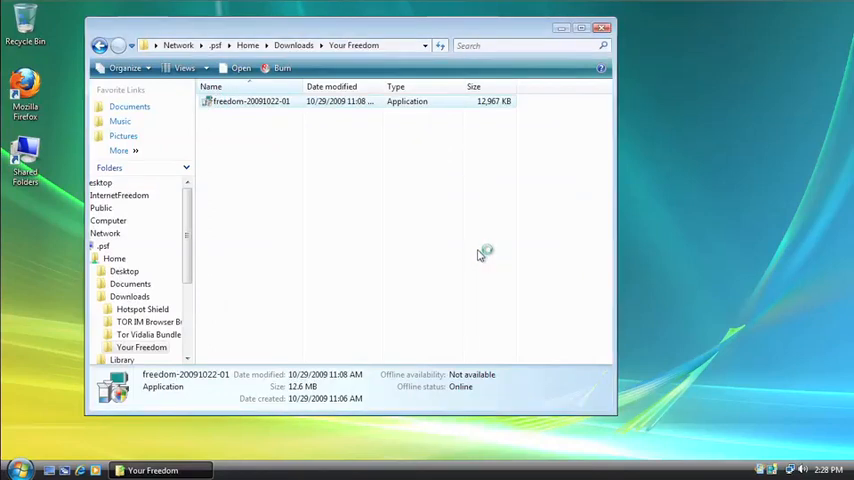
double_click(250, 101)
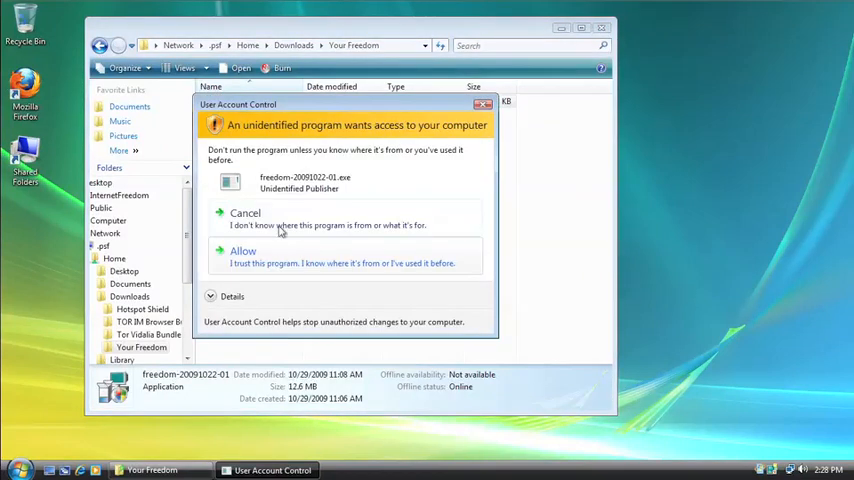
Install Your Freedom for all users with default folders and a desktop shortcut
click(243, 255)
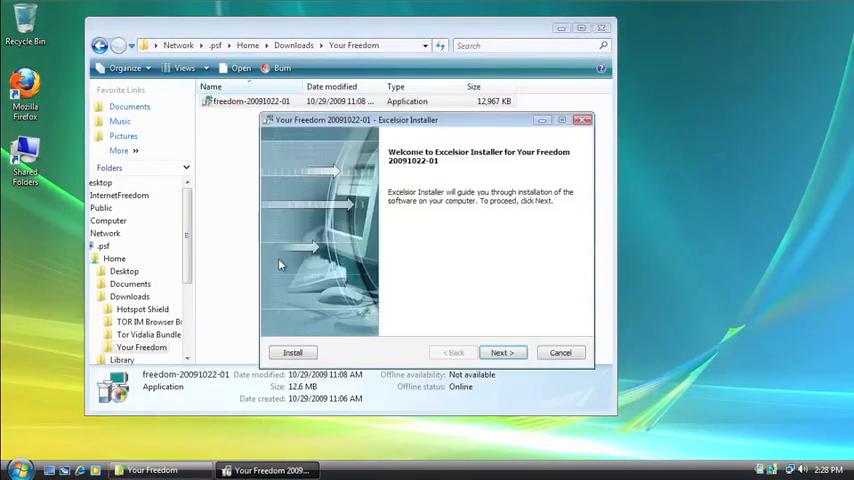
mouse_move(448, 280)
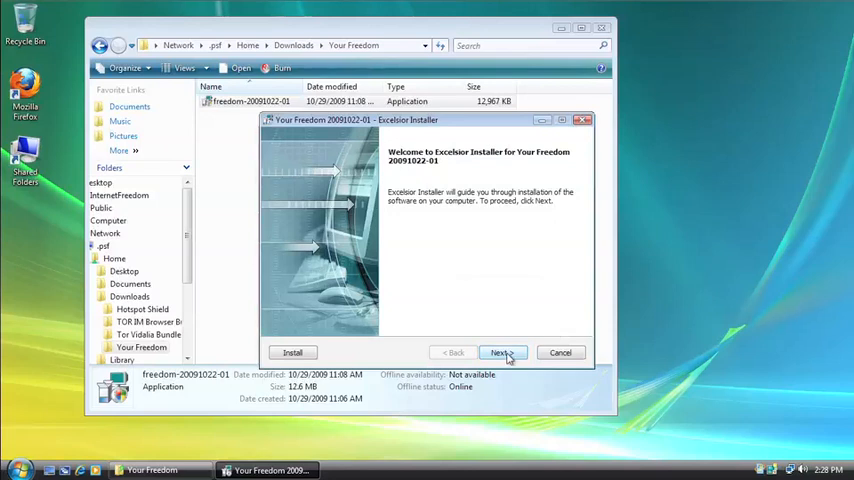
click(500, 352)
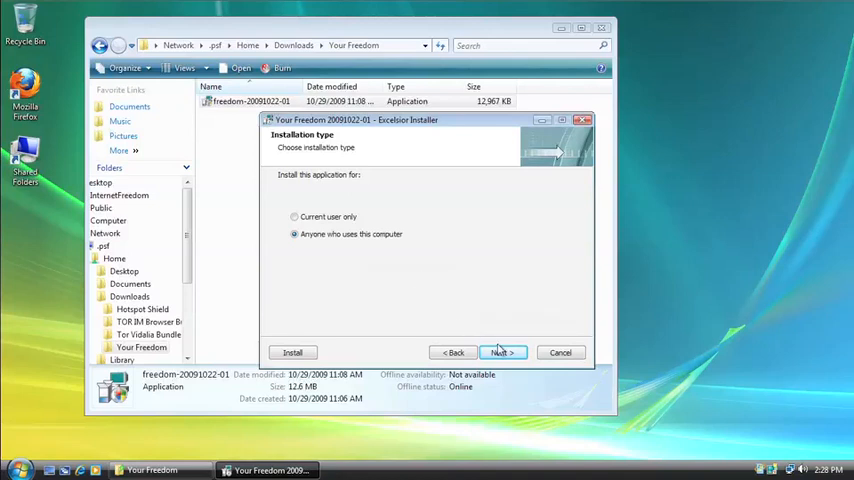
click(501, 352)
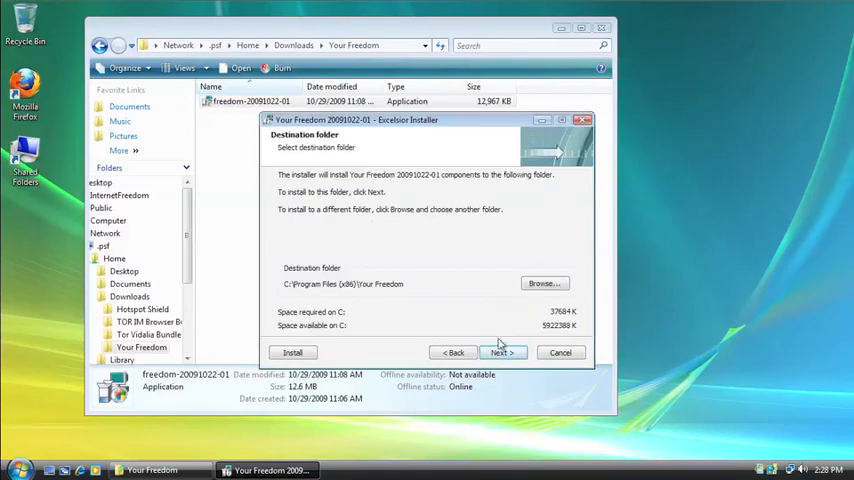
click(500, 352)
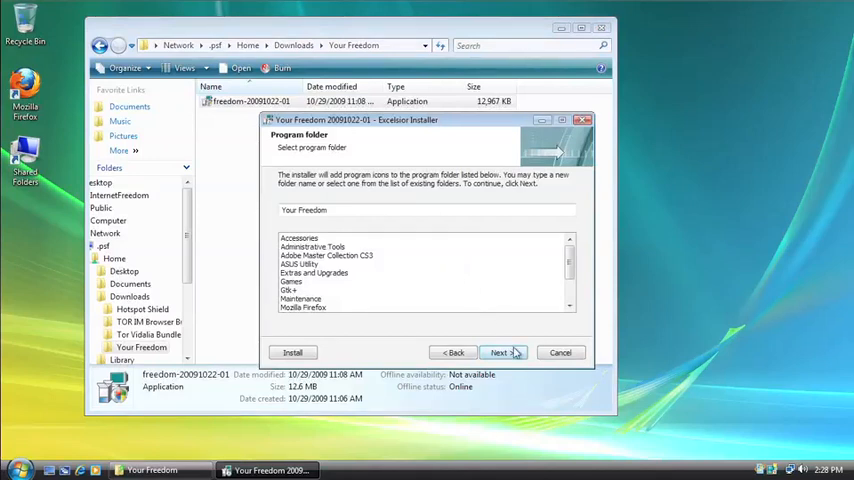
click(499, 352)
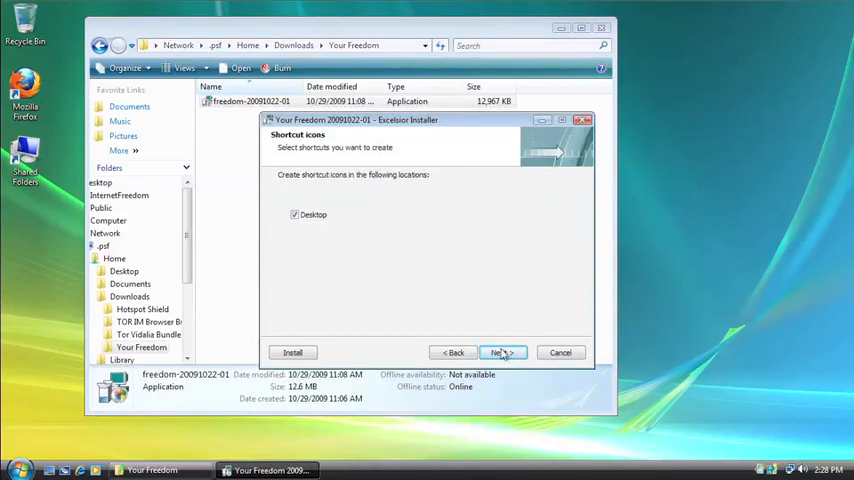
click(502, 352)
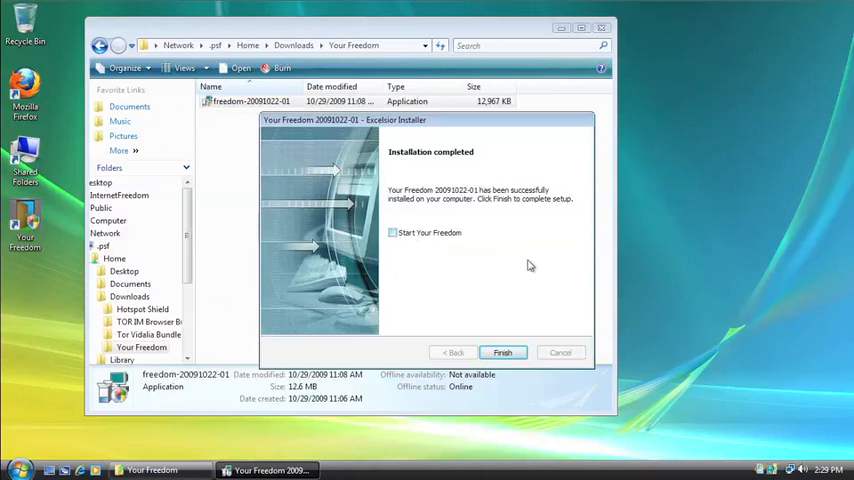
click(502, 352)
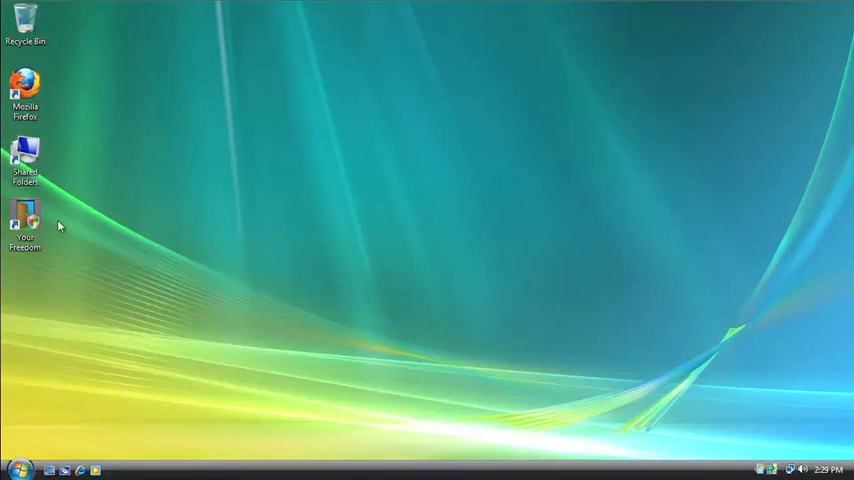
mouse_move(25, 215)
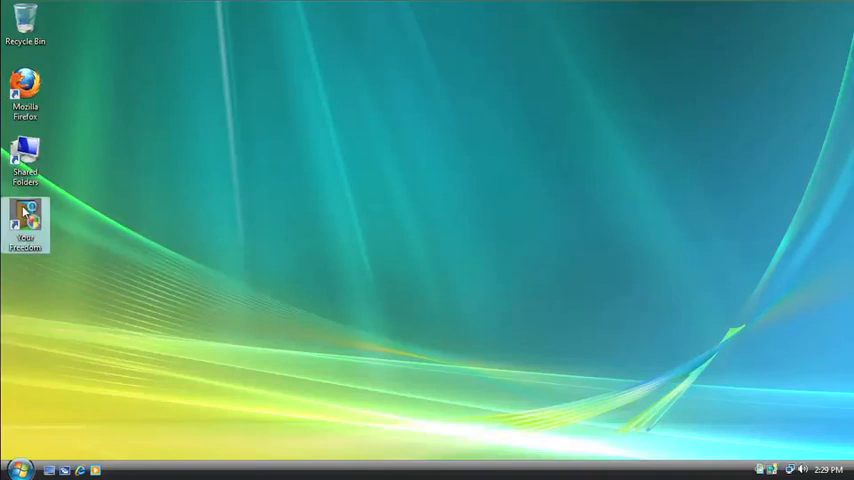
Start Your Freedom from its desktop shortcut, allow it past UAC, and pick English (US)
double_click(25, 225)
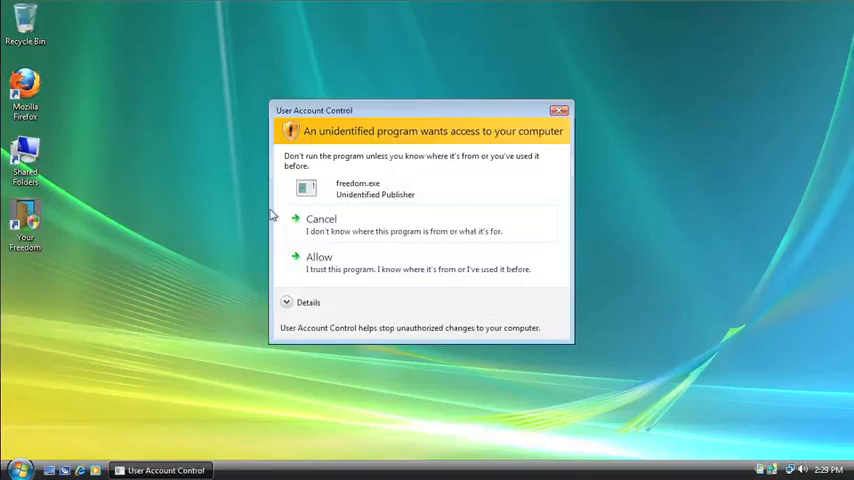
click(321, 218)
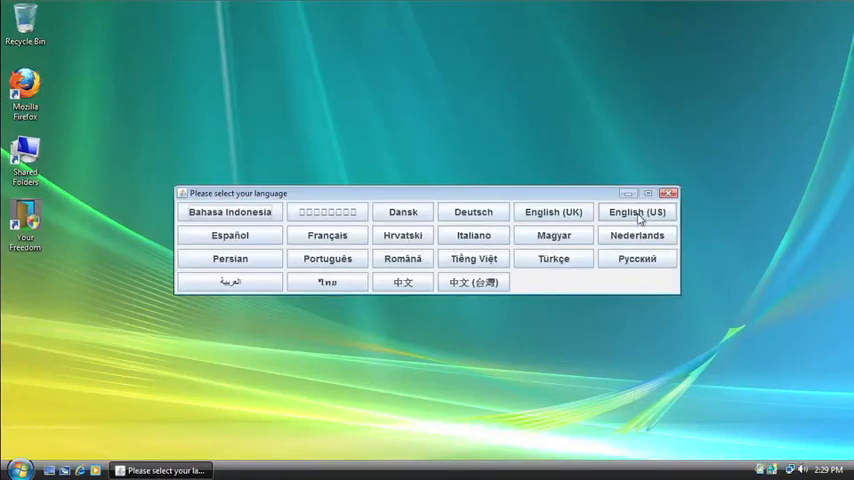
click(637, 211)
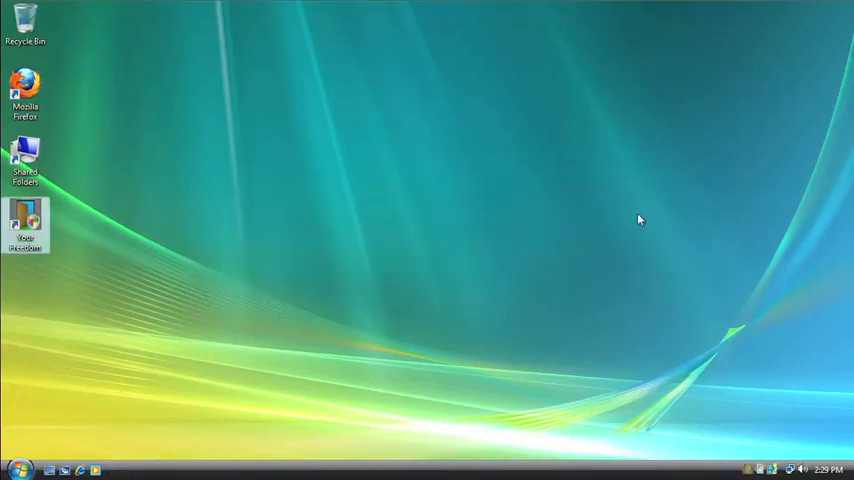
double_click(25, 225)
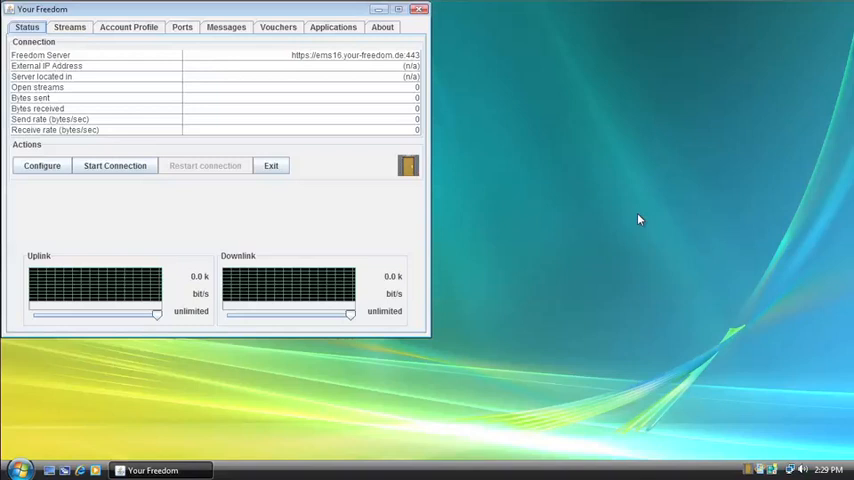
mouse_move(295, 211)
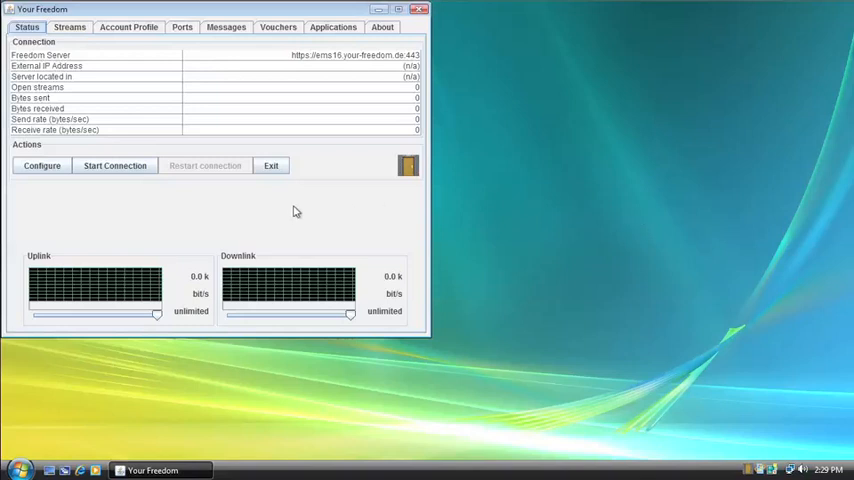
Turn off automatic server switching in Configuration and launch the Use Wizard option
click(42, 165)
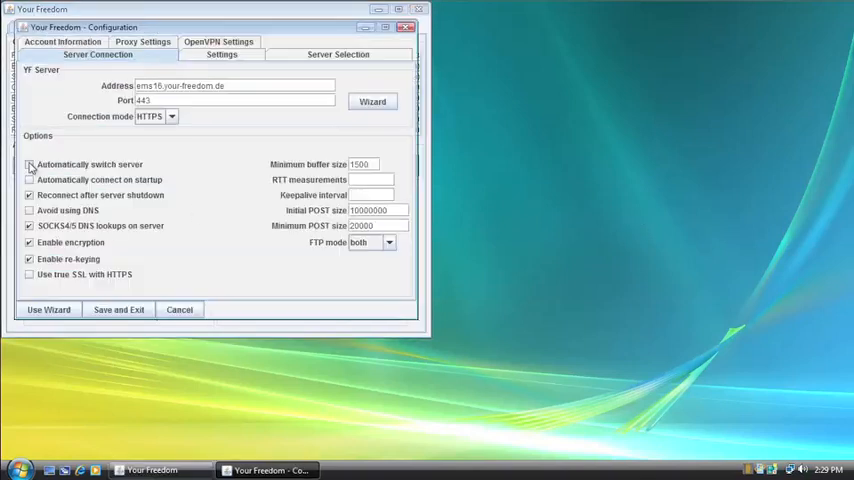
click(29, 164)
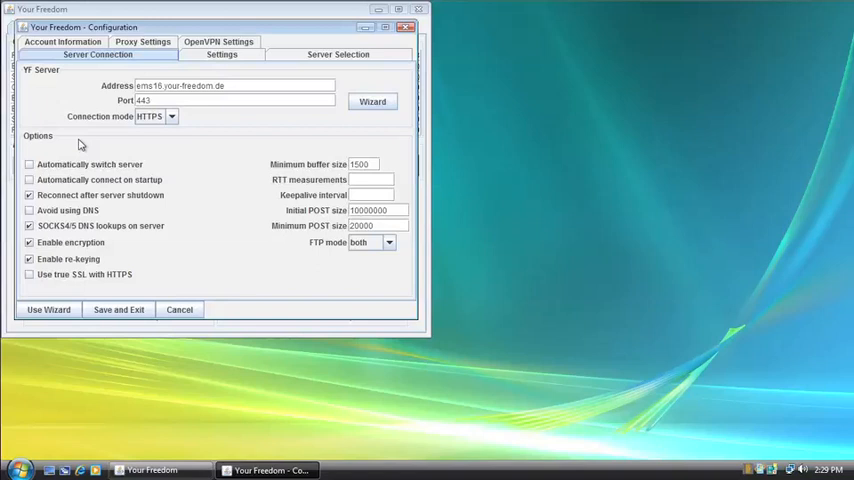
mouse_move(78, 150)
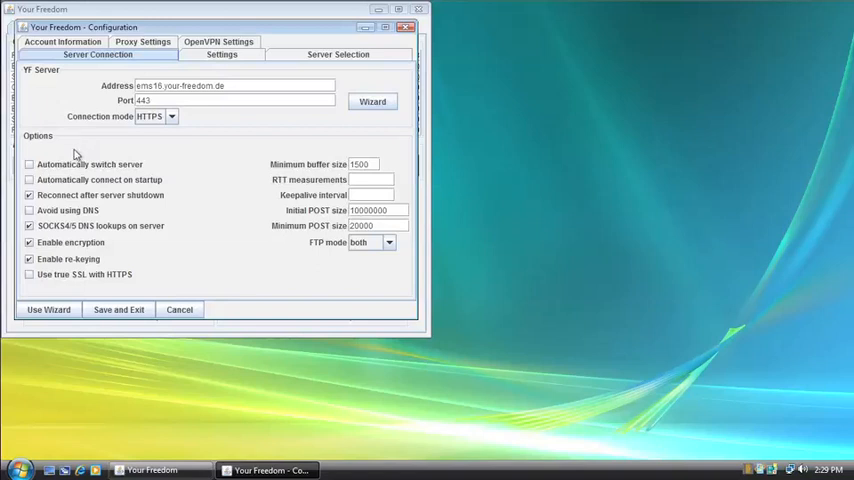
click(47, 309)
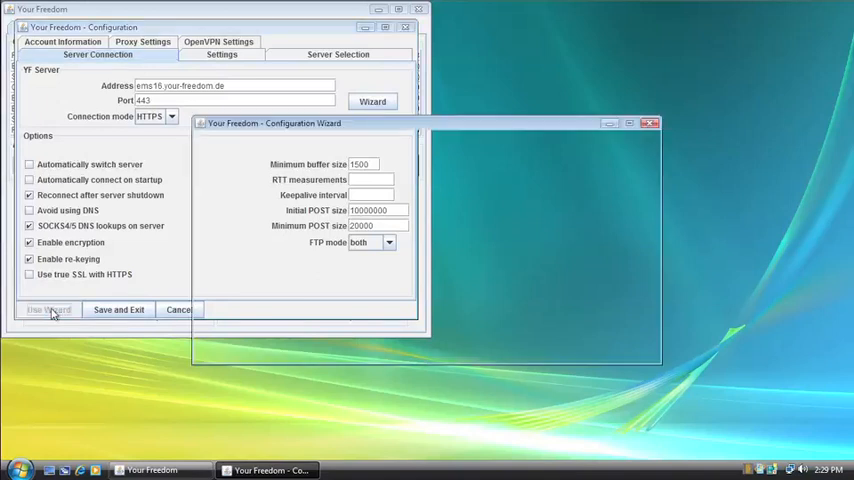
Pass the wizard welcome page, leave the web proxy empty, and search for Freedom servers
click(46, 309)
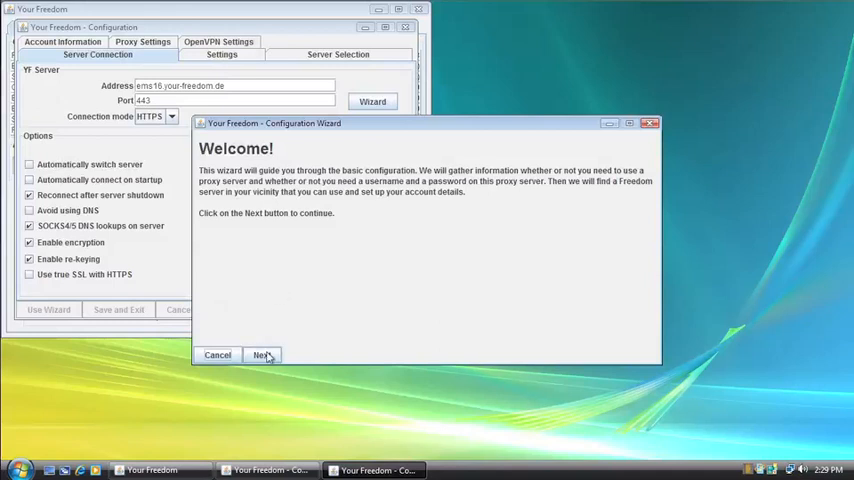
click(262, 355)
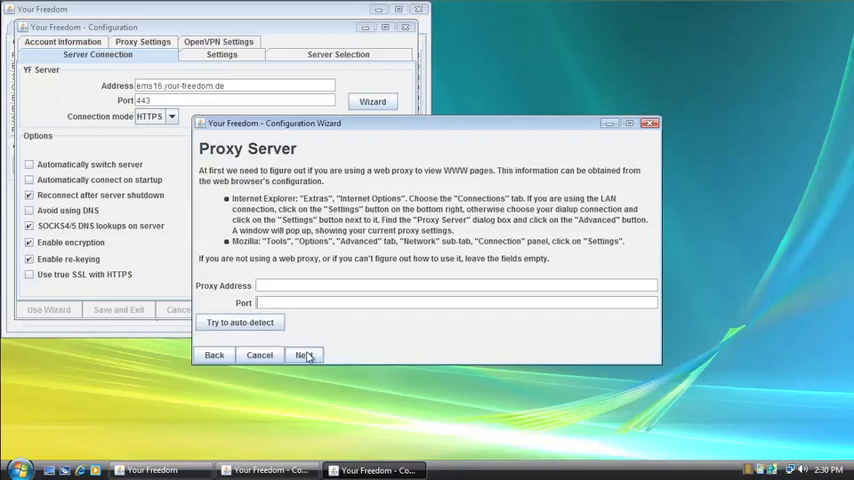
click(304, 354)
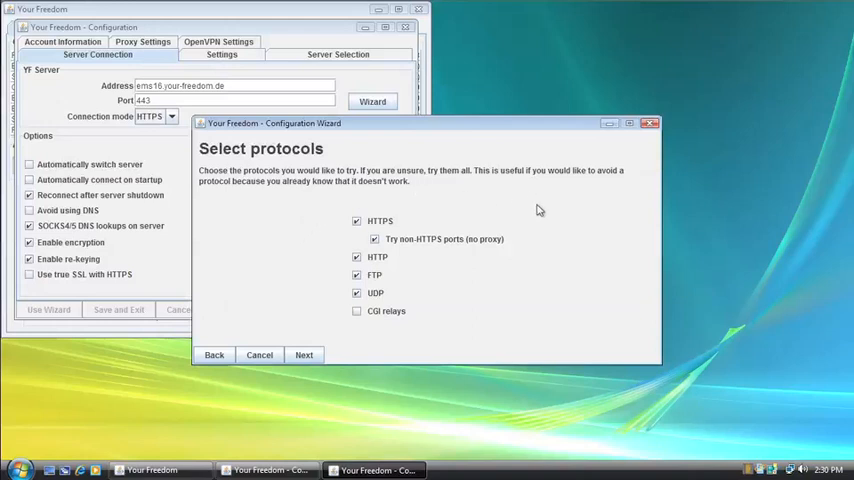
mouse_move(554, 220)
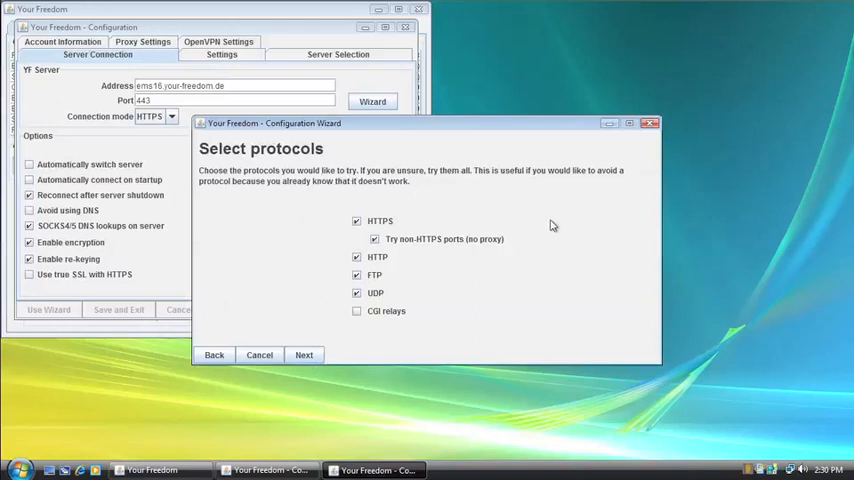
mouse_move(413, 277)
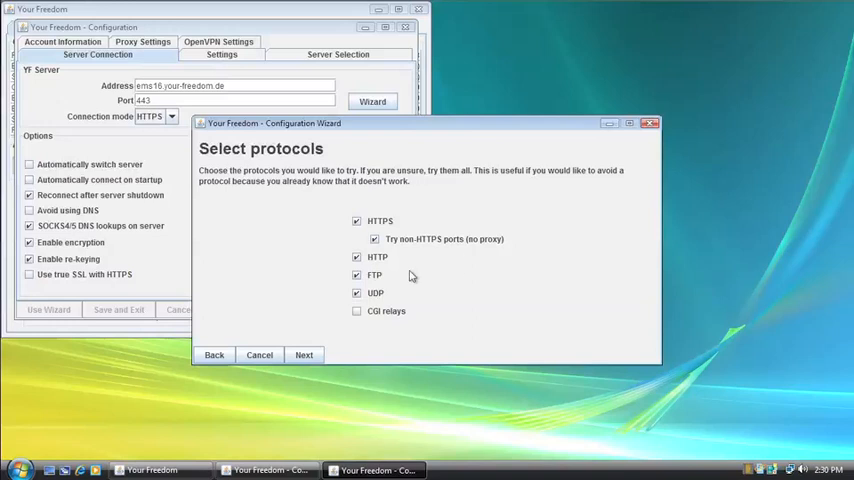
mouse_move(391, 308)
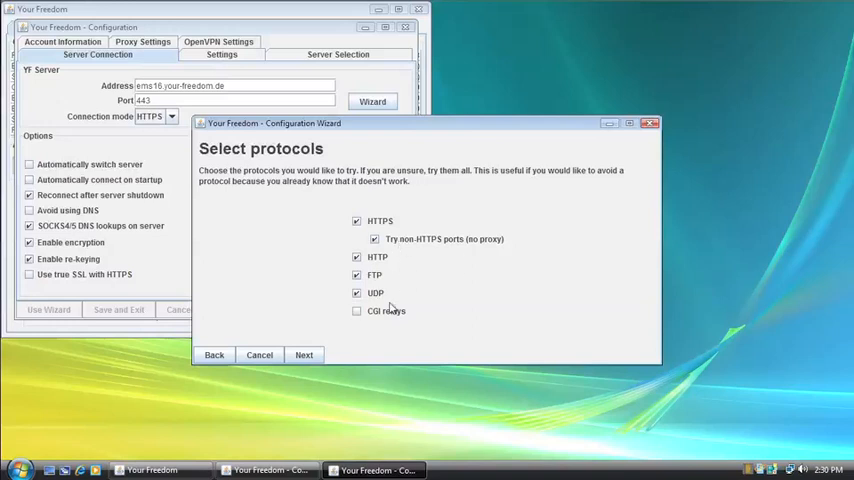
click(304, 355)
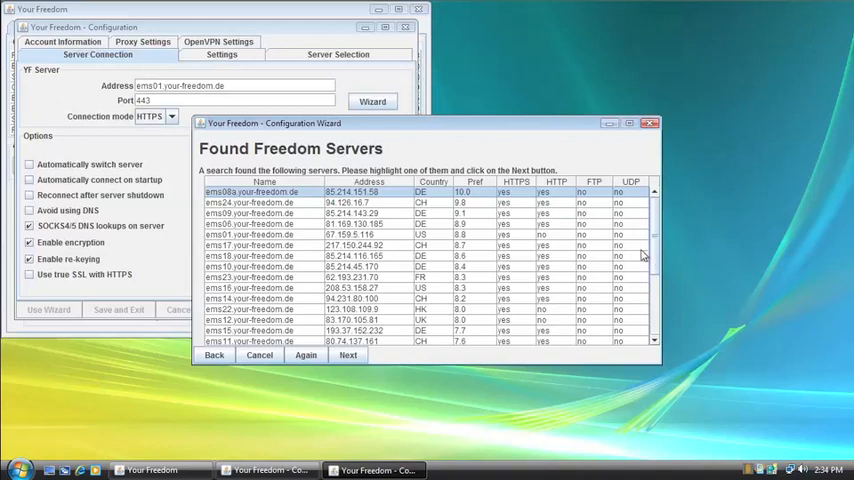
mouse_move(331, 204)
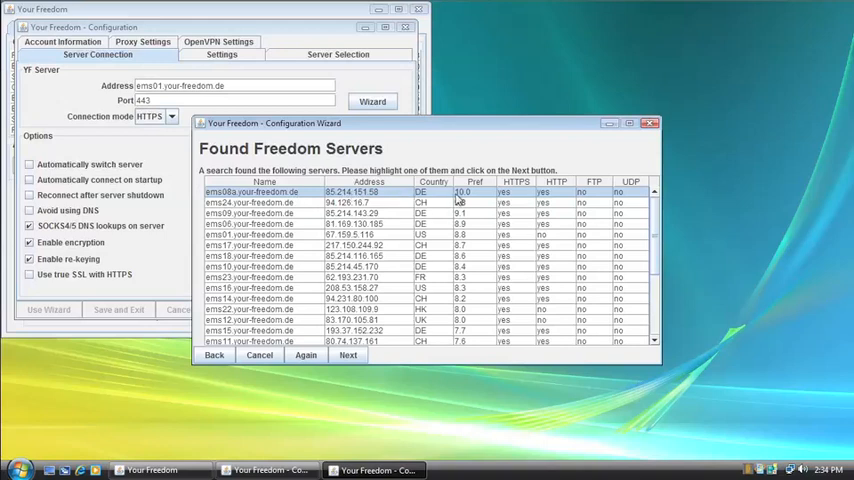
mouse_move(642, 189)
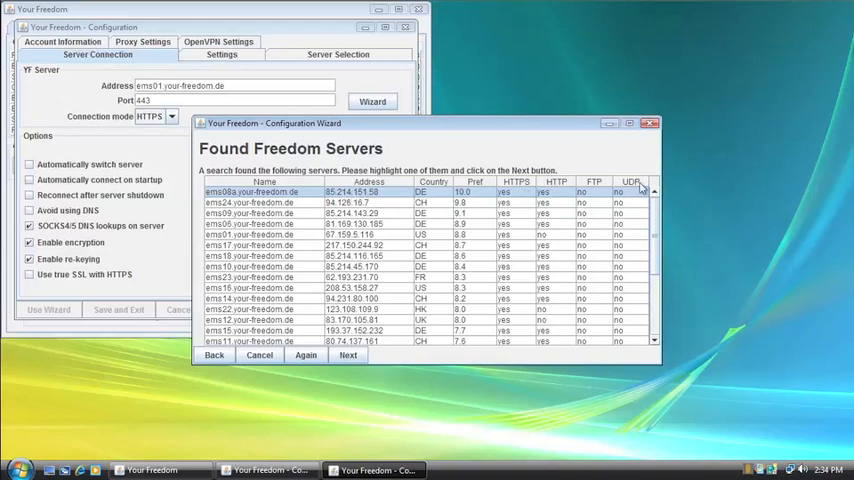
mouse_move(372, 256)
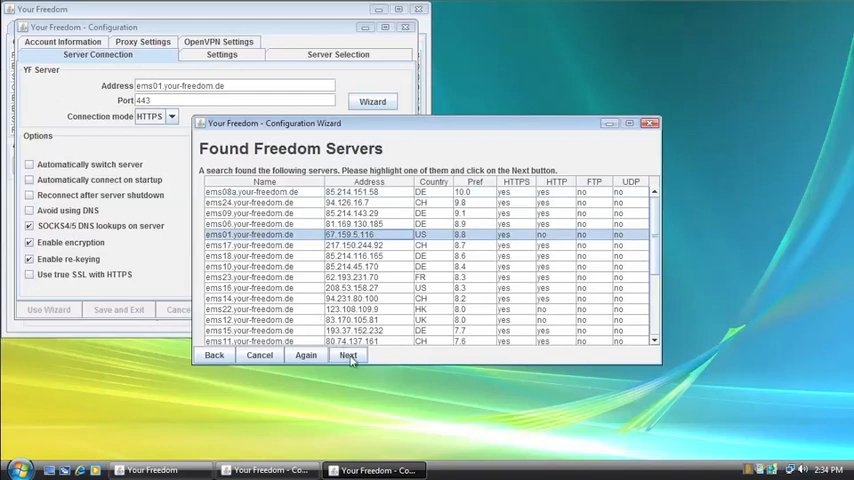
Continue the wizard with ems01.your-freedom.de (US) selected as the server
click(348, 355)
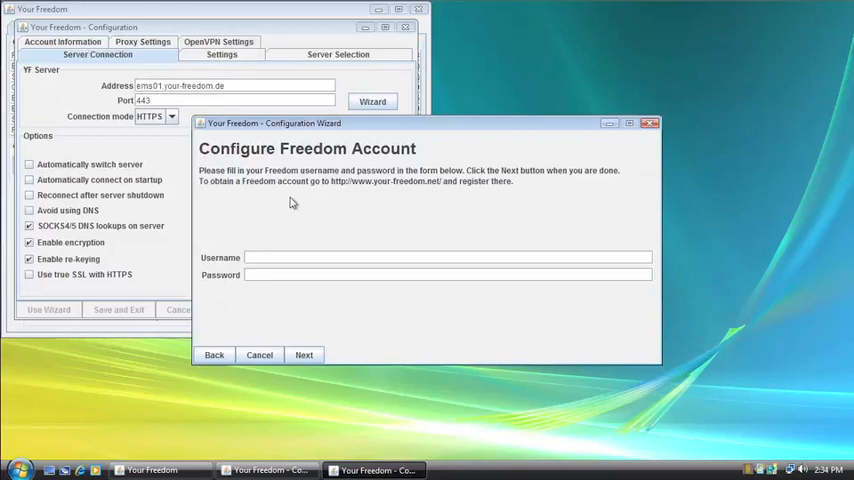
Enter username freedom4internet and its password, then save and exit the wizard
click(447, 257)
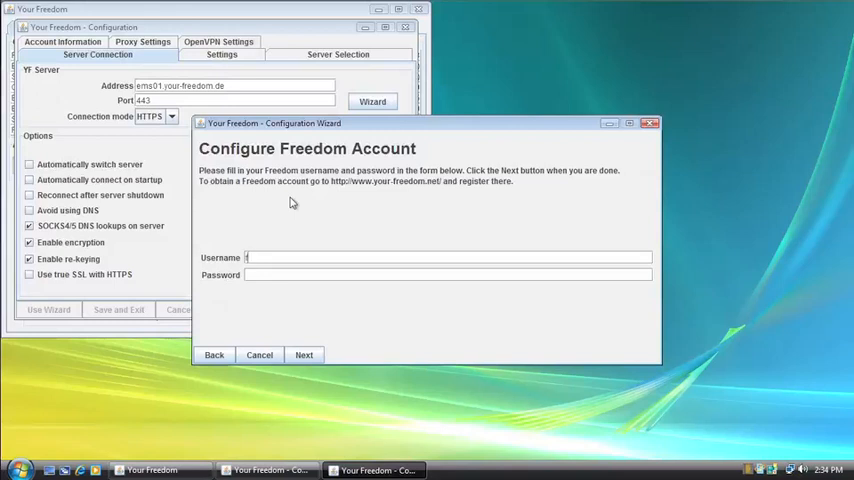
text(freedom4int)
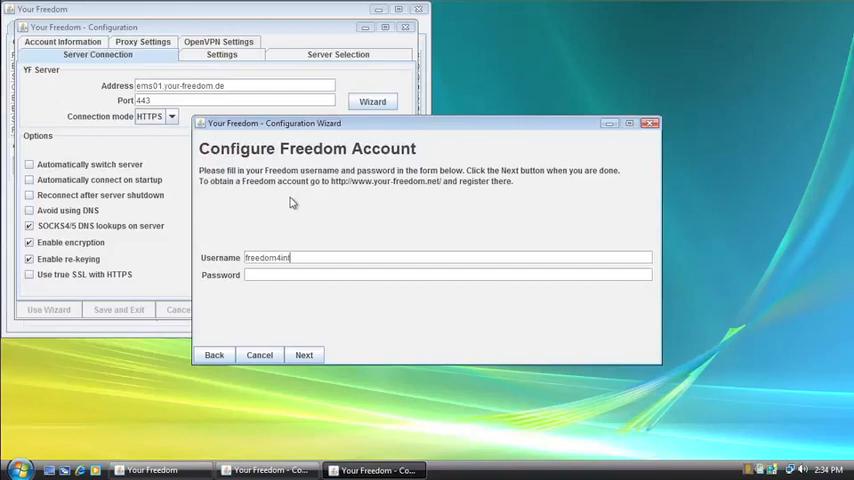
text(ernet)
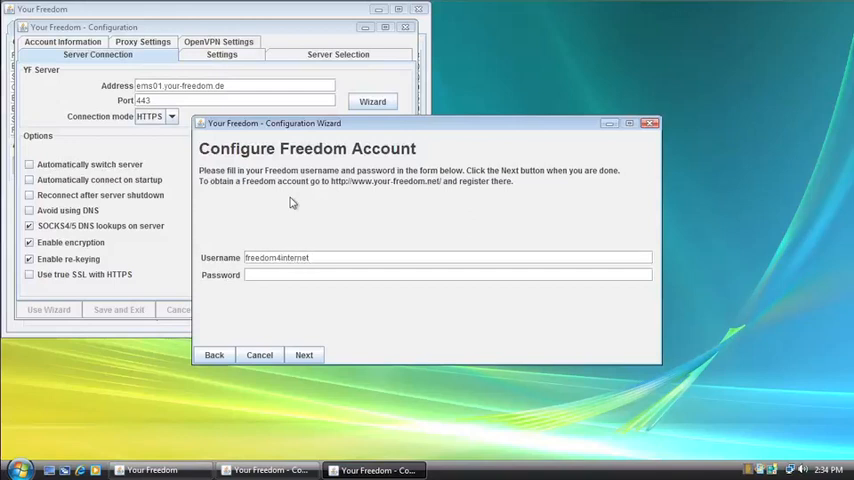
text(password)
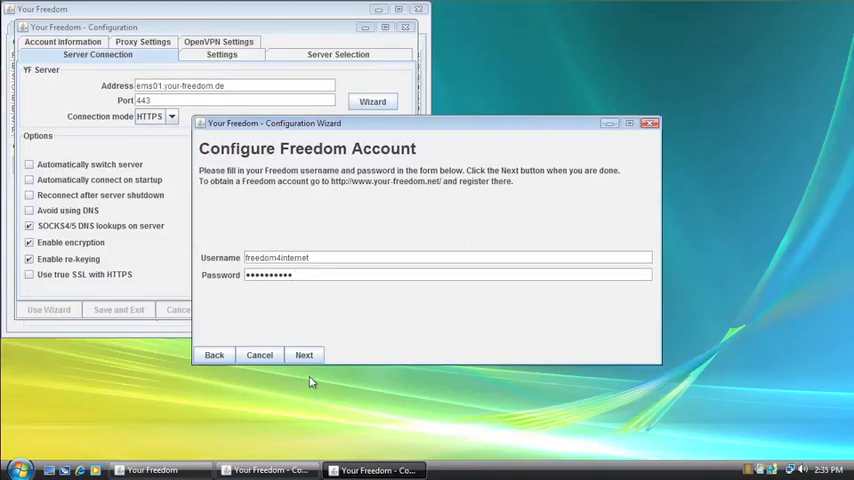
click(304, 355)
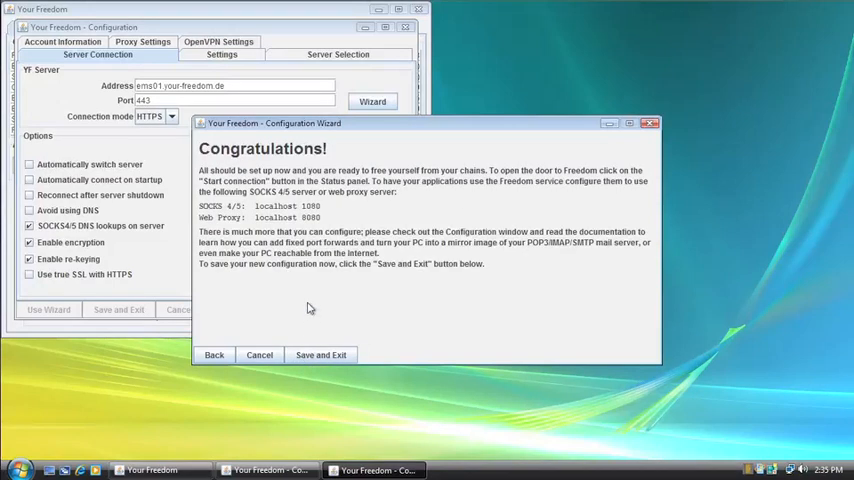
mouse_move(327, 302)
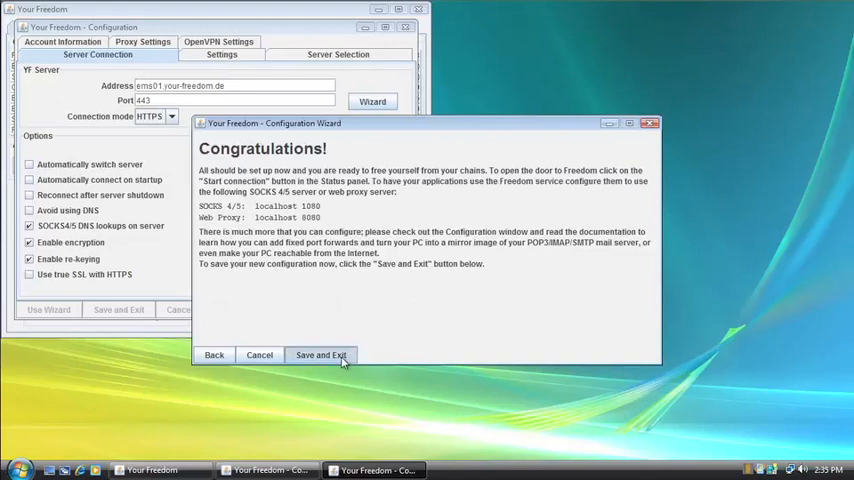
click(321, 355)
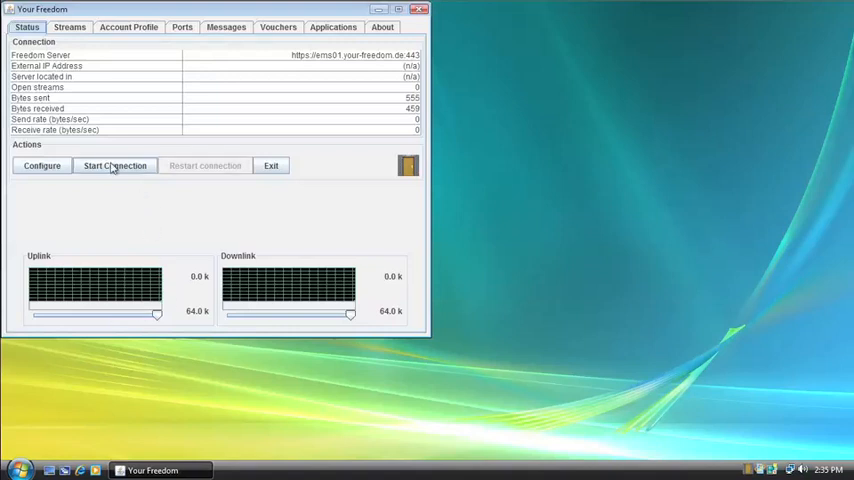
click(115, 165)
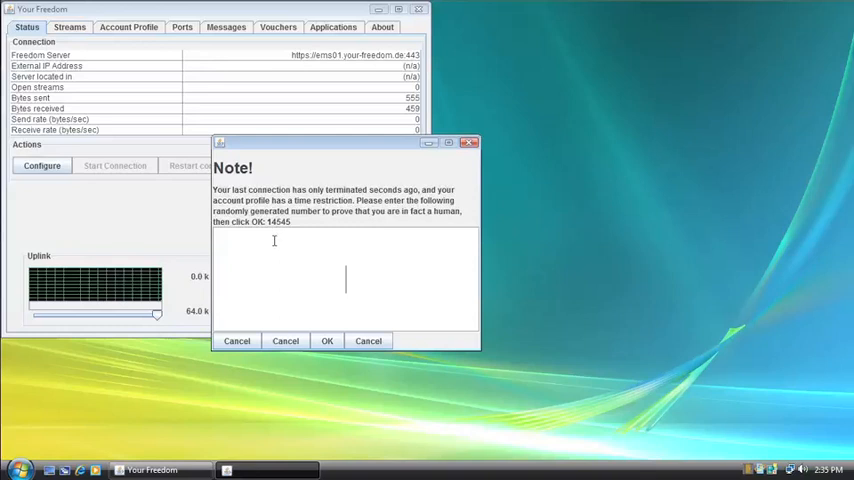
text(145)
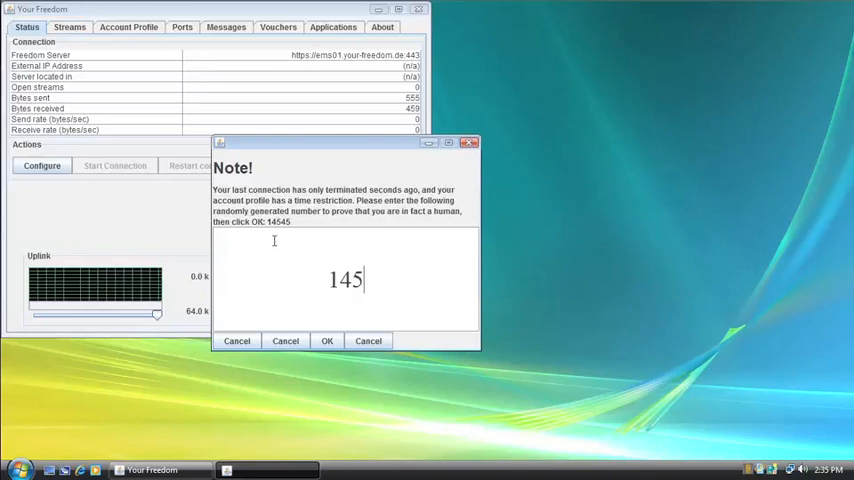
text(45)
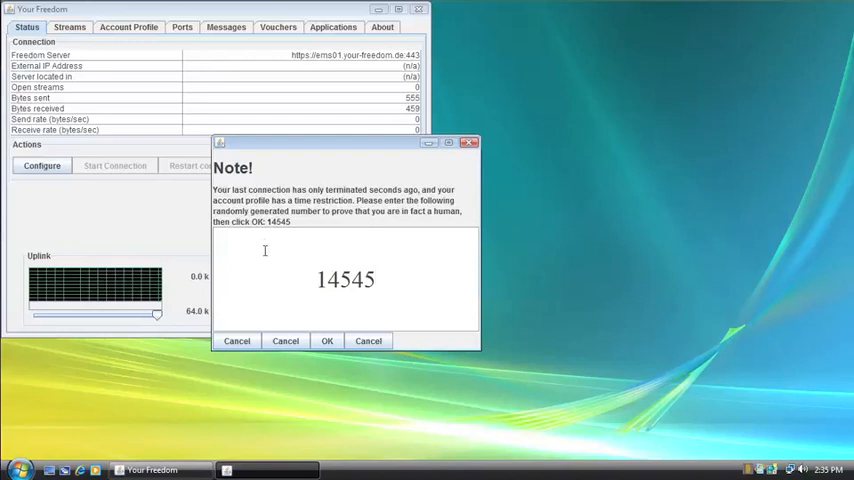
mouse_move(272, 227)
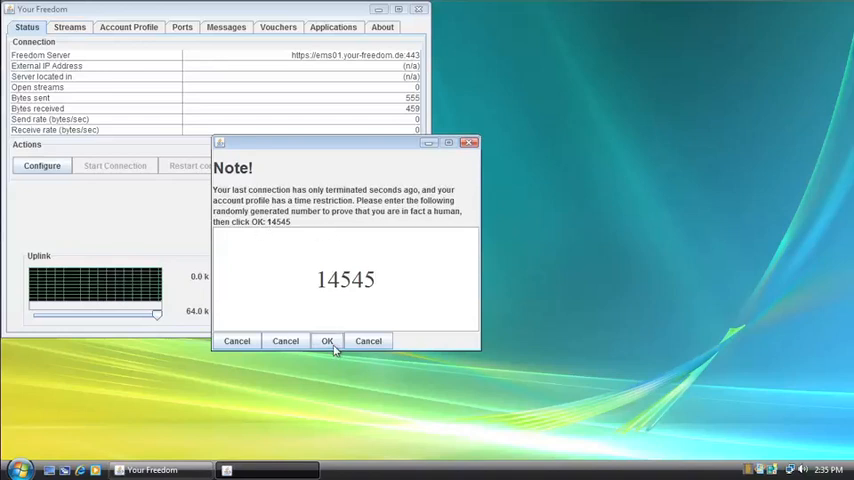
click(327, 341)
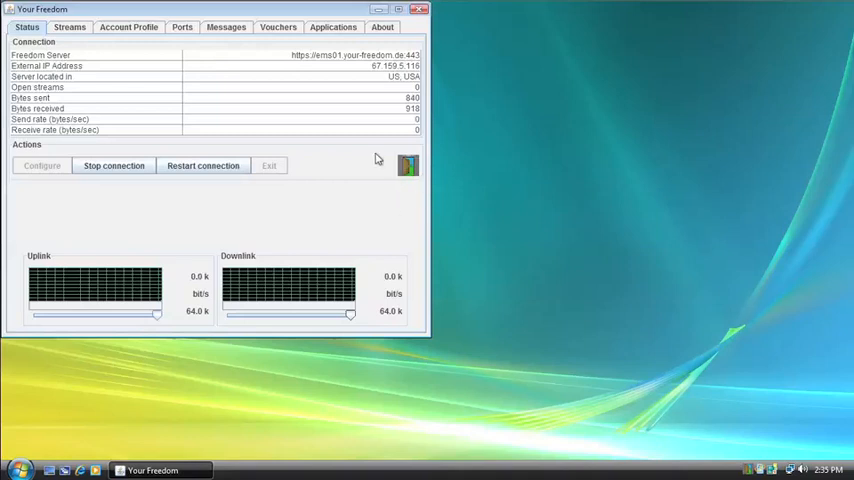
mouse_move(403, 110)
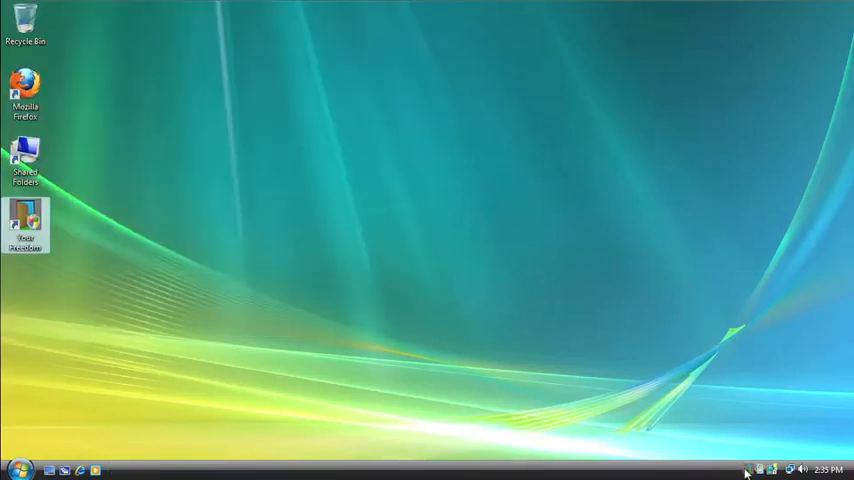
mouse_move(746, 469)
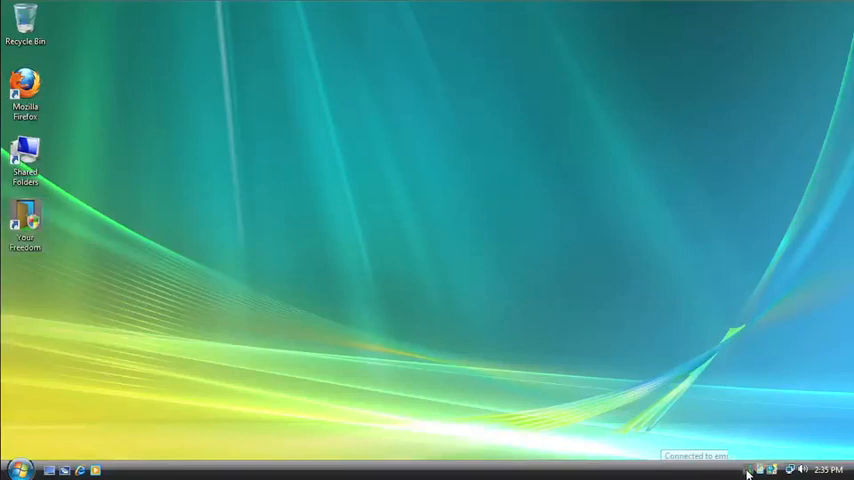
Reopen the connected Your Freedom window from its tray menu, then close it to the tray
right_click(762, 470)
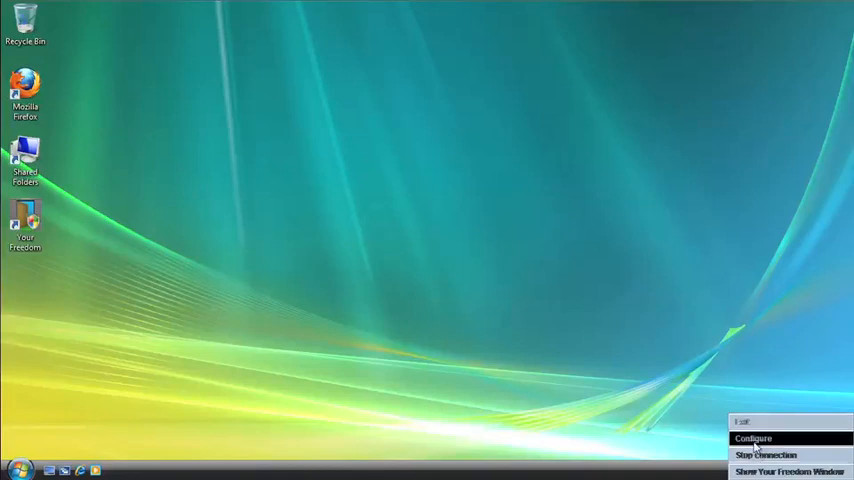
mouse_move(788, 471)
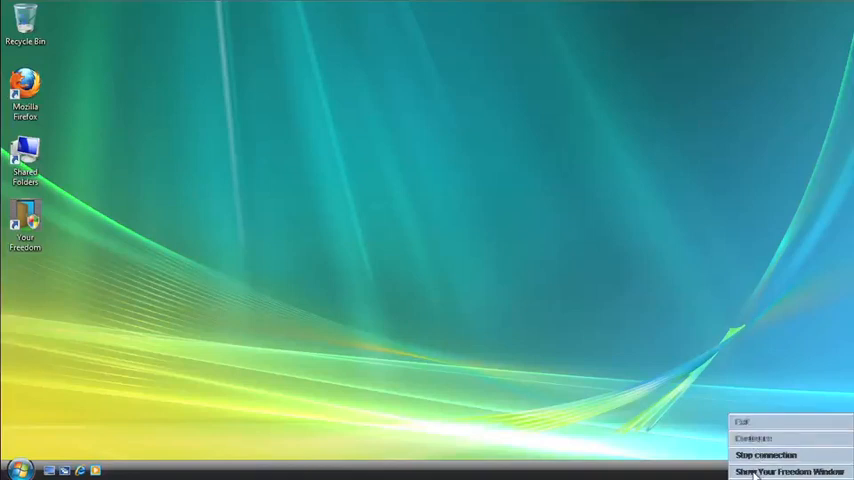
click(789, 470)
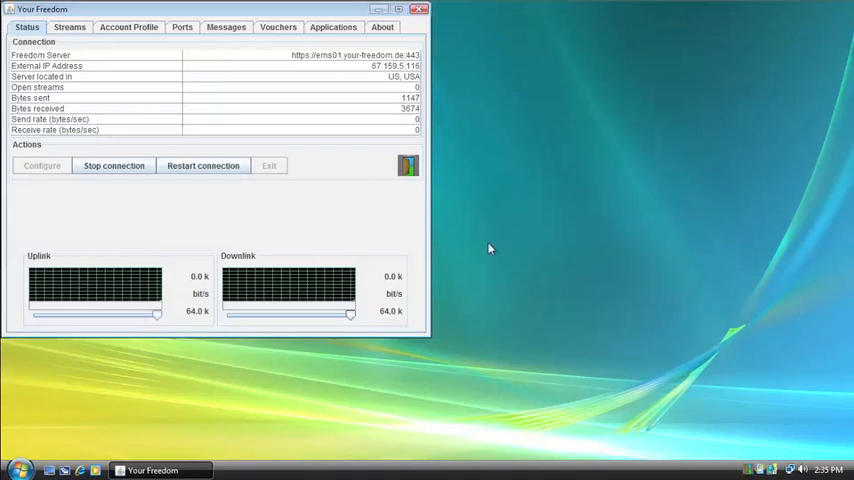
mouse_move(278, 206)
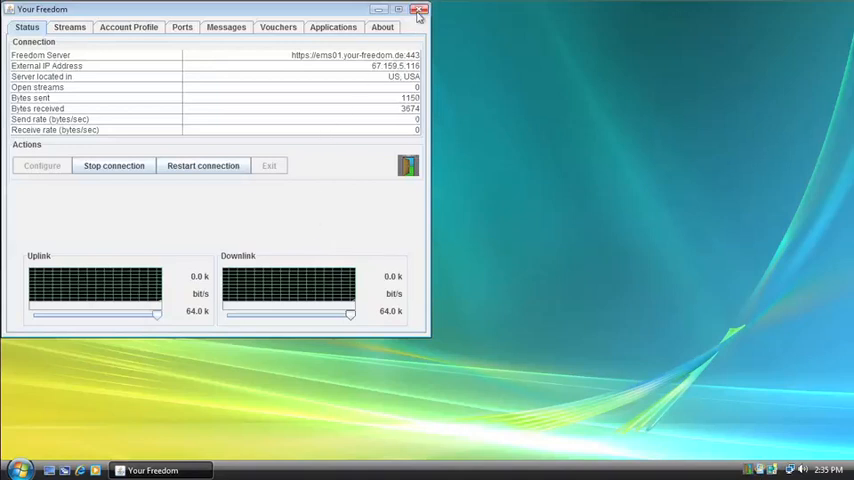
click(419, 9)
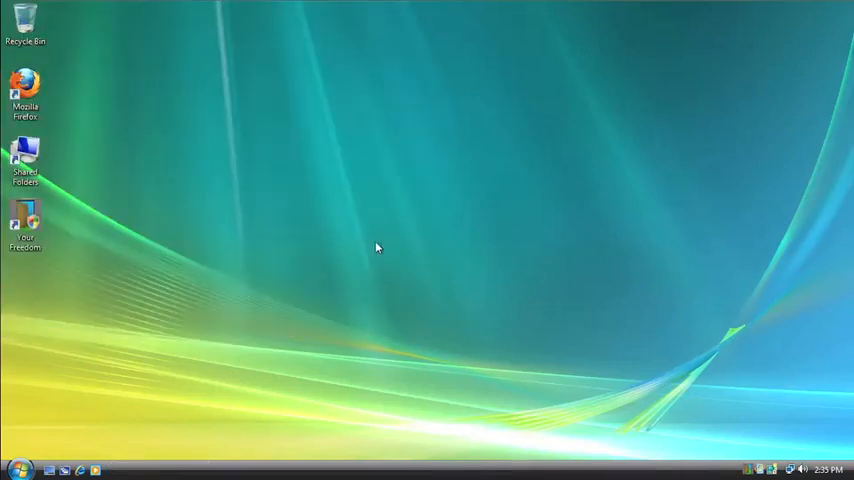
mouse_move(710, 76)
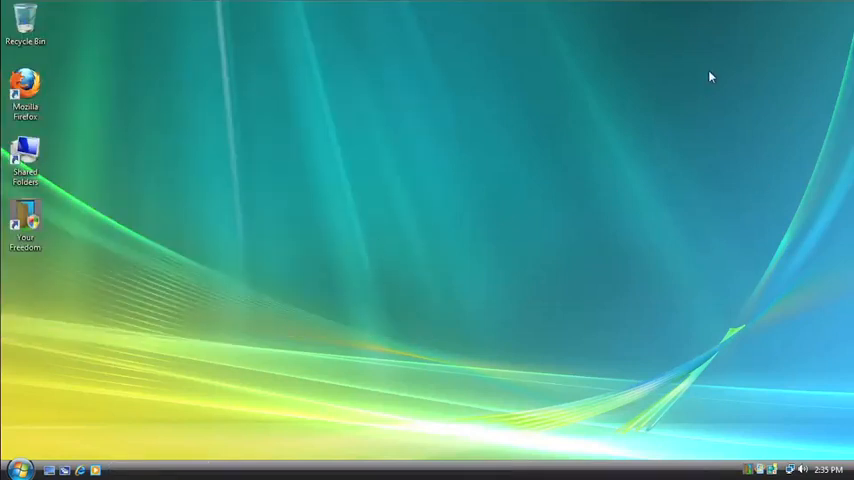